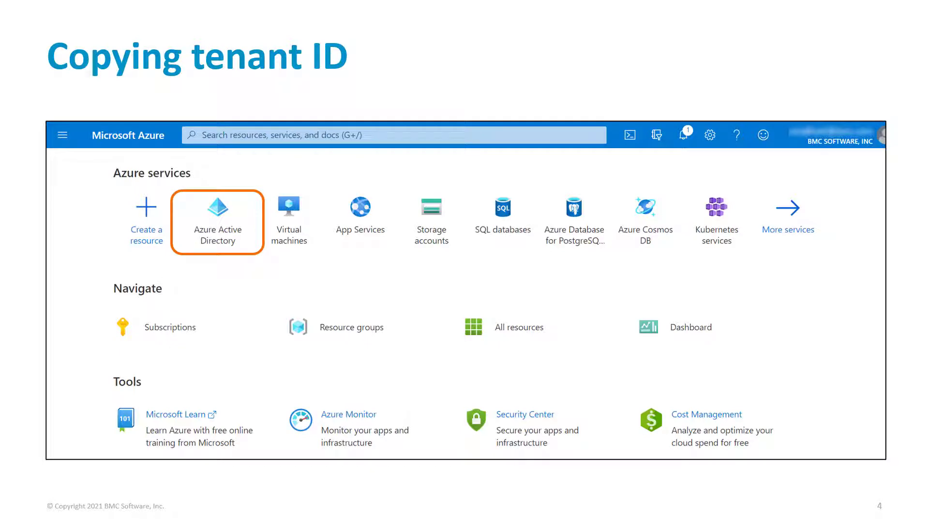
- Show the BMC Software Azure Active Directory overview with its Tenant ID
{"action": "left_click", "coordinate": [217, 207]}
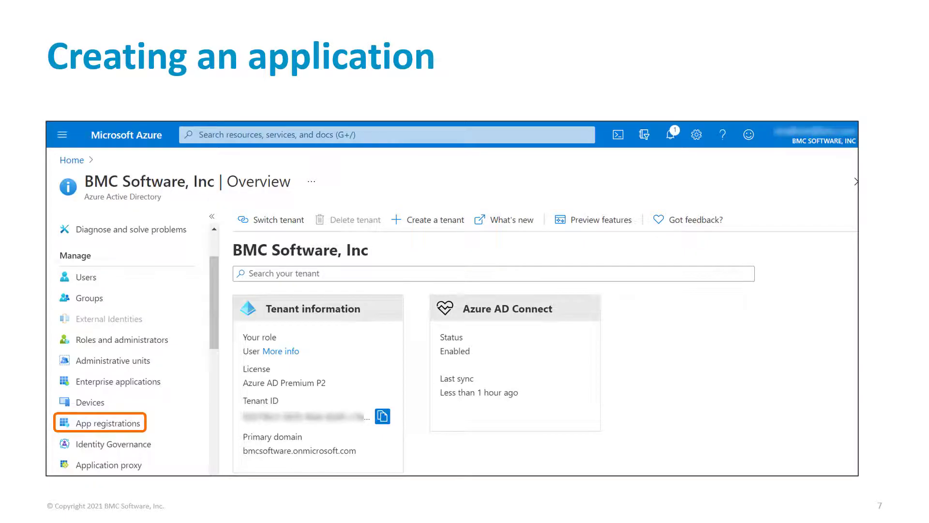
{"action": "left_click", "coordinate": [105, 422]}
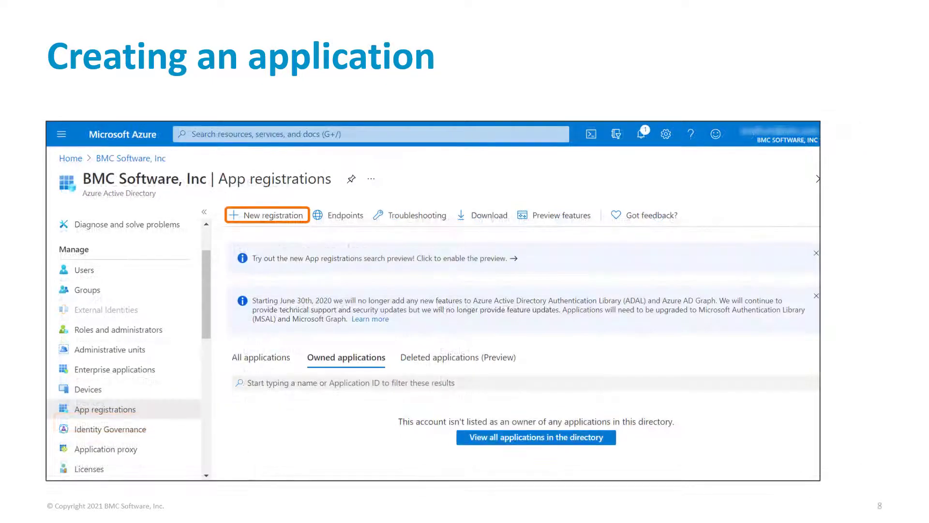
{"action": "left_click", "coordinate": [267, 215]}
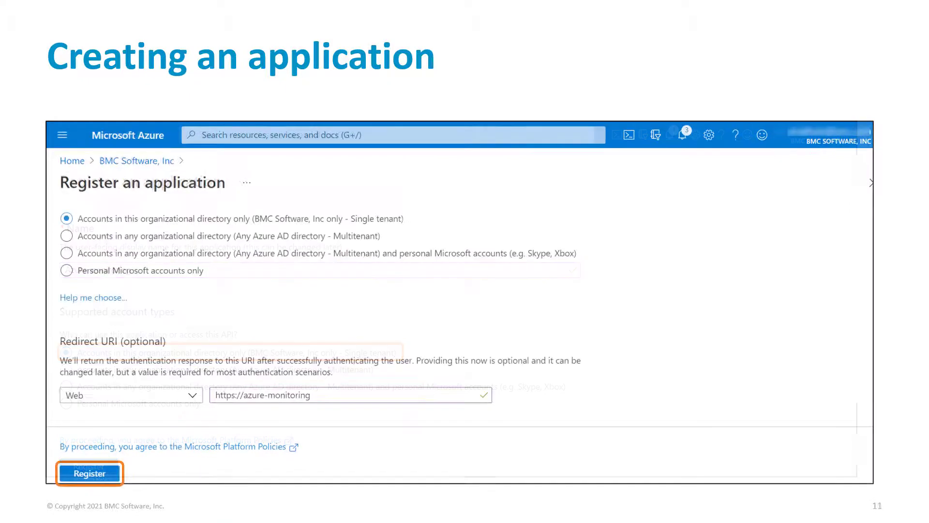
{"action": "left_click", "coordinate": [89, 473]}
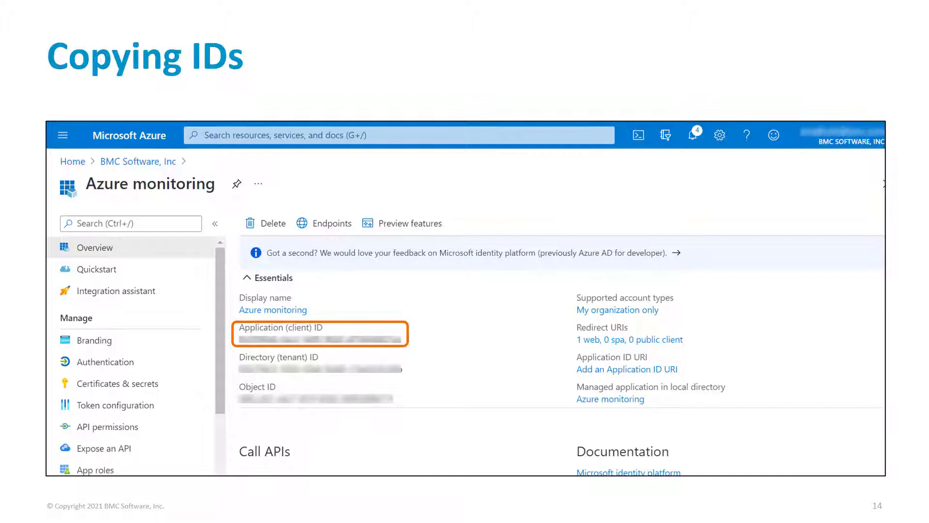
{"action": "mouse_move", "coordinate": [112, 384]}
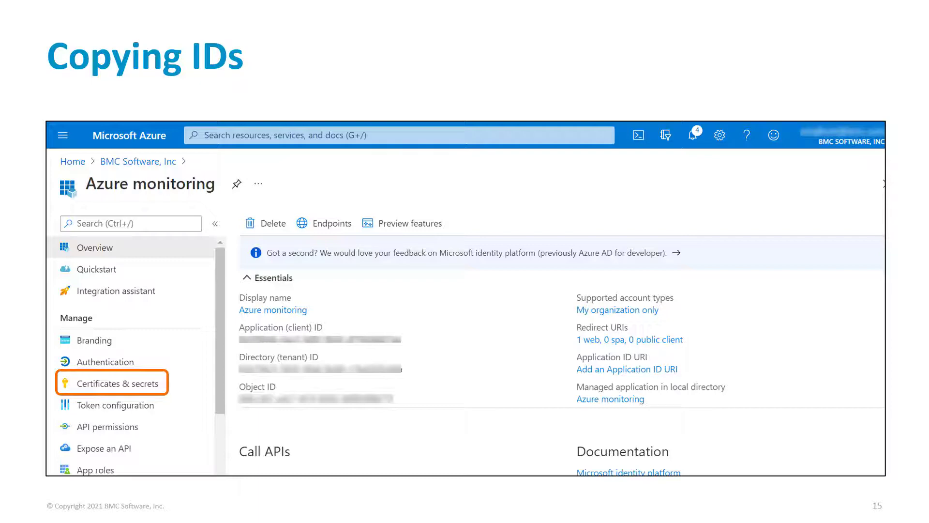
- Create a client secret for PATROL monitoring on the Azure monitoring app, expiring in 1 year
{"action": "left_click", "coordinate": [117, 383]}
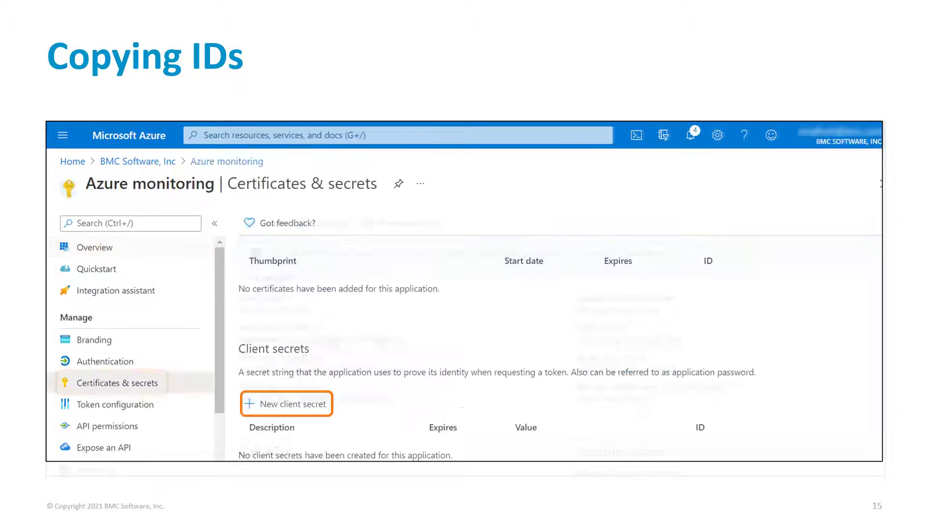
{"action": "left_click", "coordinate": [287, 403]}
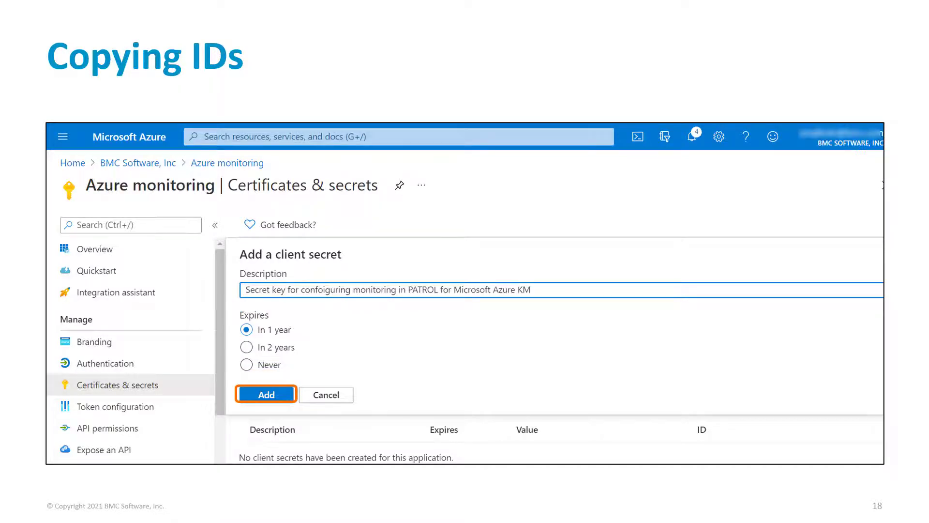
{"action": "left_click", "coordinate": [266, 394]}
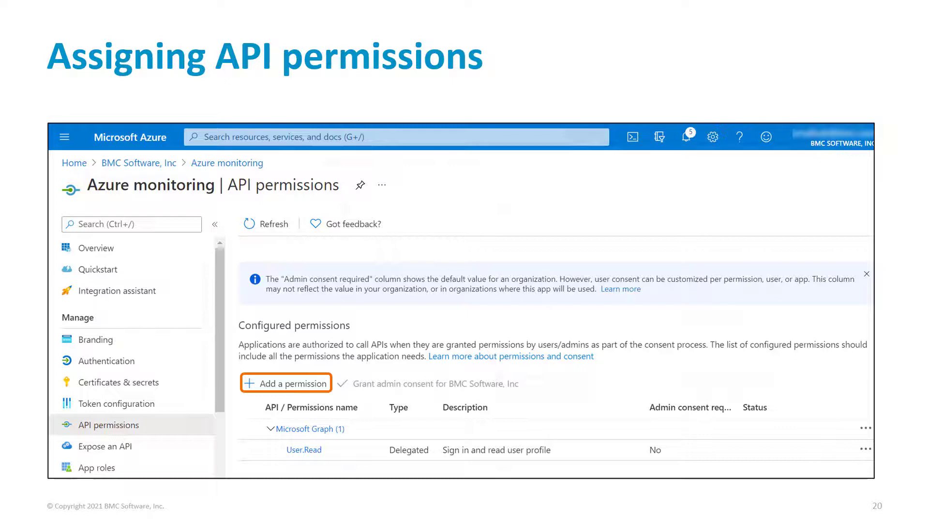
- Add an API permission for the Azure Service Management API to the app
{"action": "left_click", "coordinate": [287, 382]}
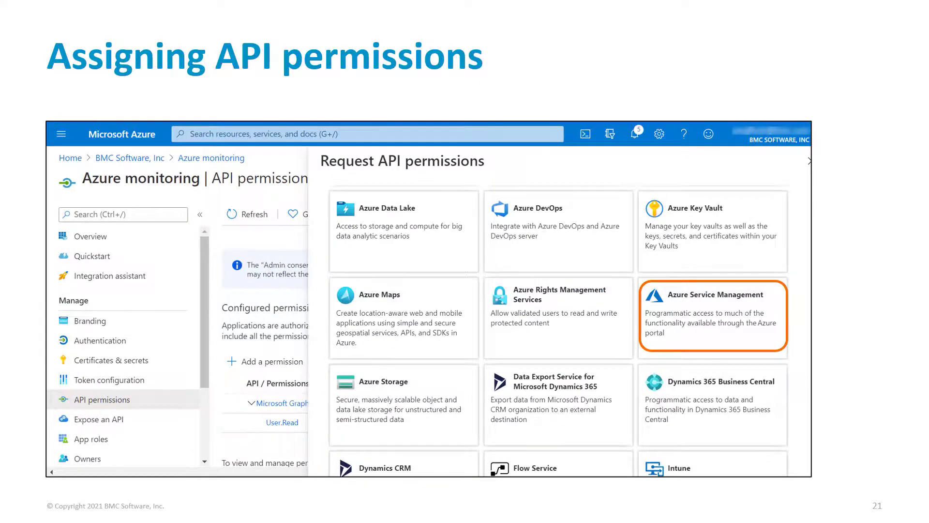
{"action": "left_click", "coordinate": [713, 316]}
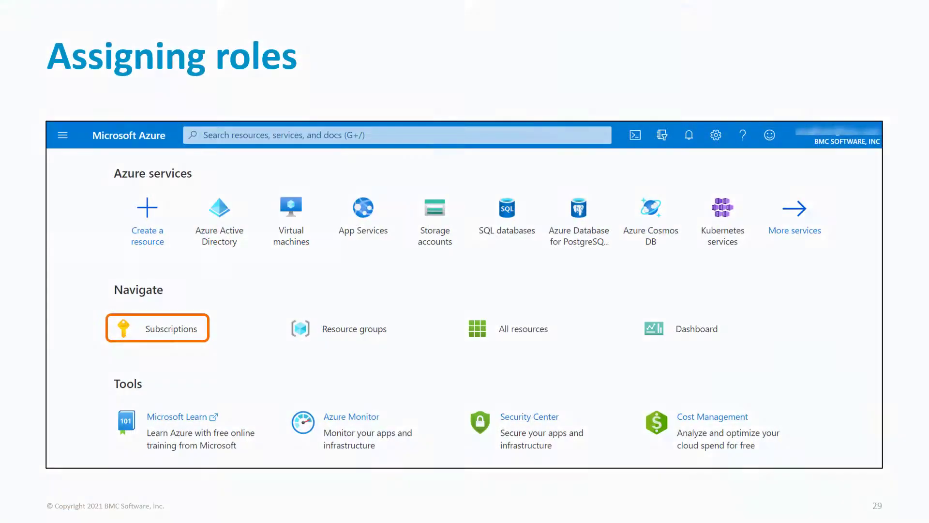
- Reach the subscription's Access control (IAM) page and begin adding access
{"action": "left_click", "coordinate": [157, 329]}
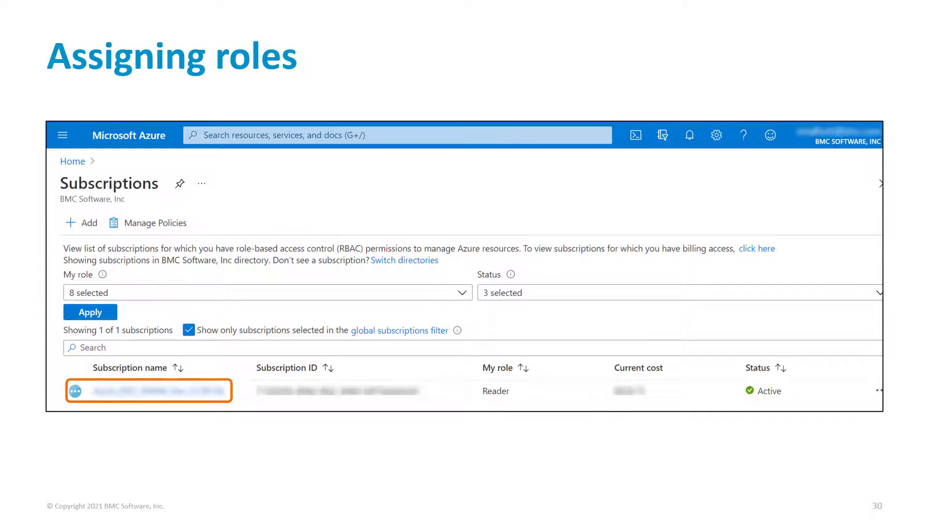
{"action": "left_click", "coordinate": [148, 390]}
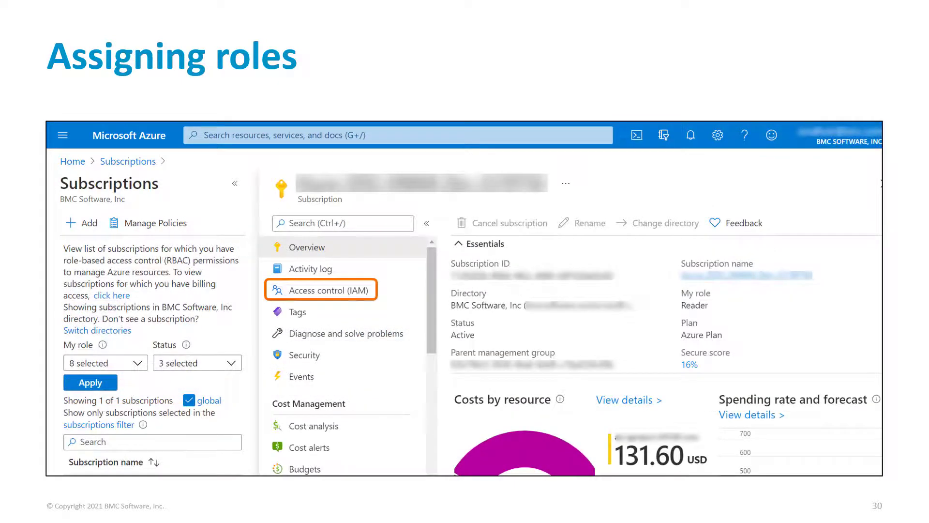
{"action": "left_click", "coordinate": [325, 290]}
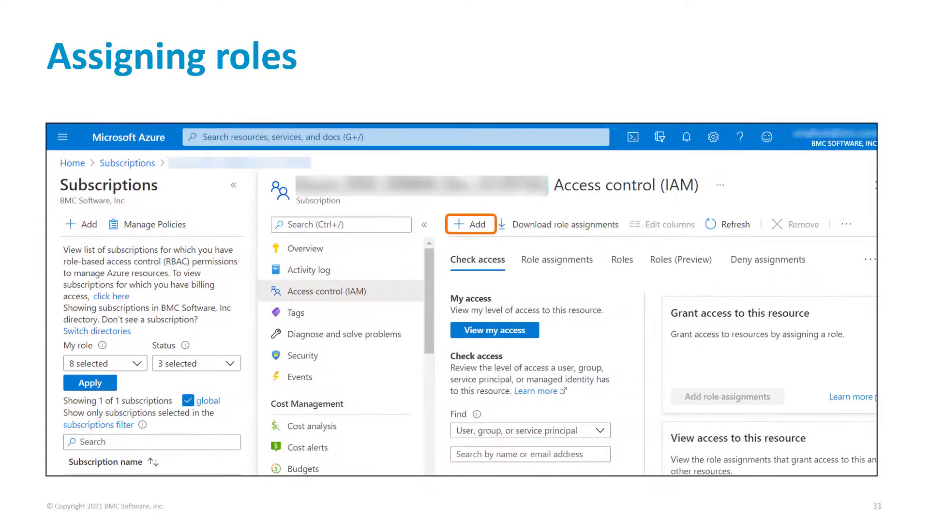
{"action": "left_click", "coordinate": [470, 224]}
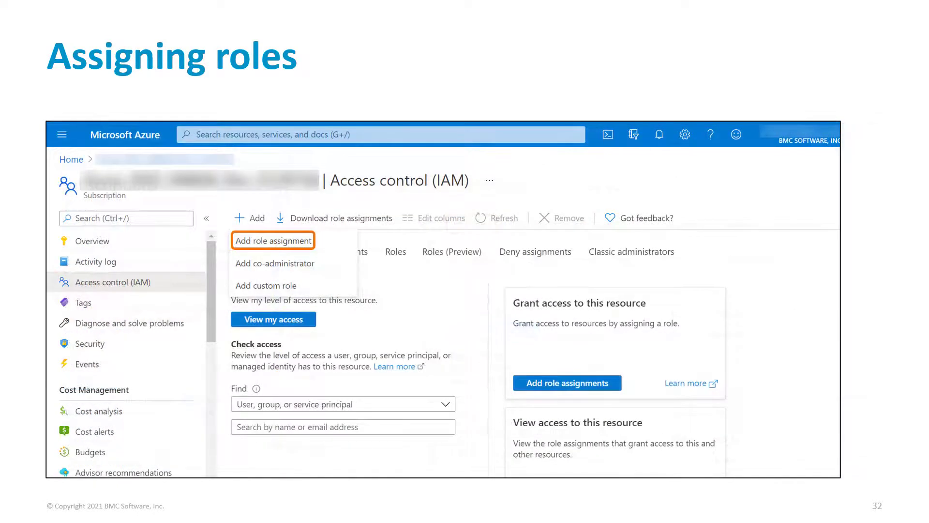
- Assign the Reader role on the subscription to 'azure monitoring'
{"action": "left_click", "coordinate": [273, 240]}
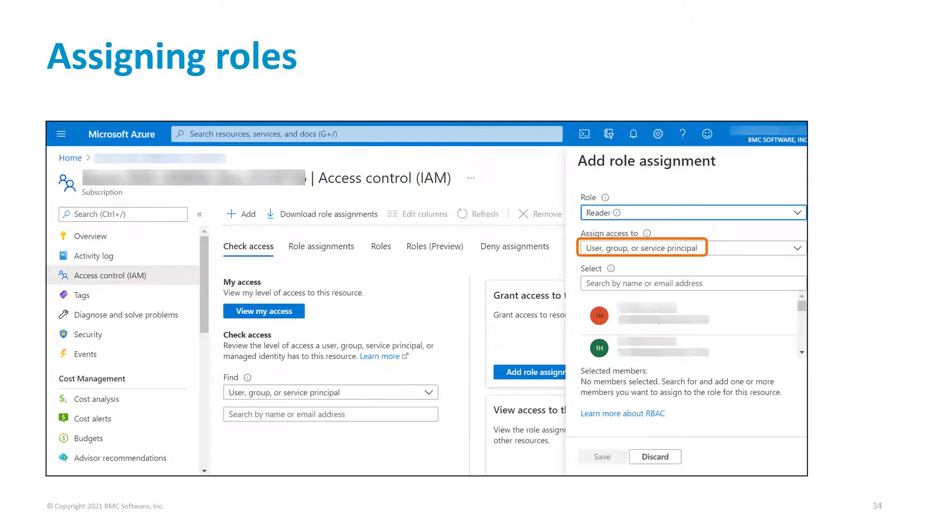
{"action": "type", "text": "azure monitoring"}
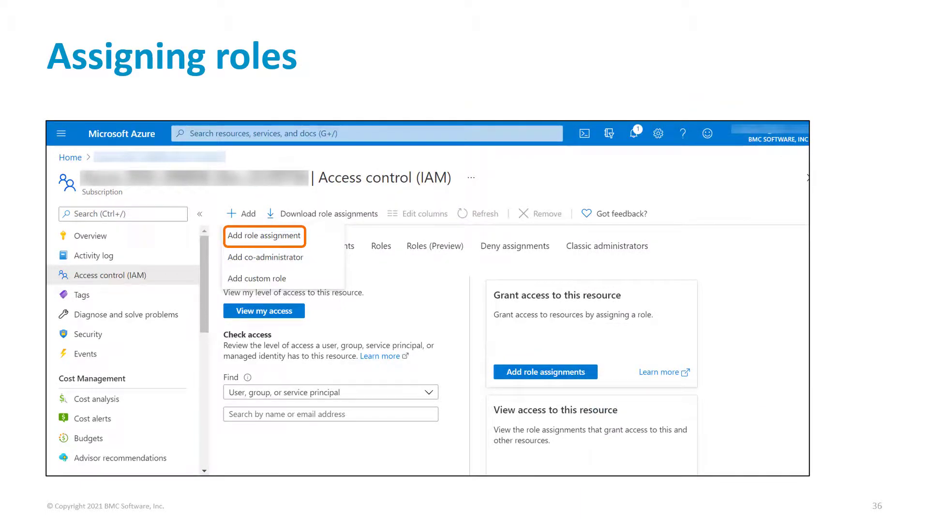
- Assign the Storage Account Contributor role on the subscription to 'azure monitoring'
{"action": "left_click", "coordinate": [264, 235]}
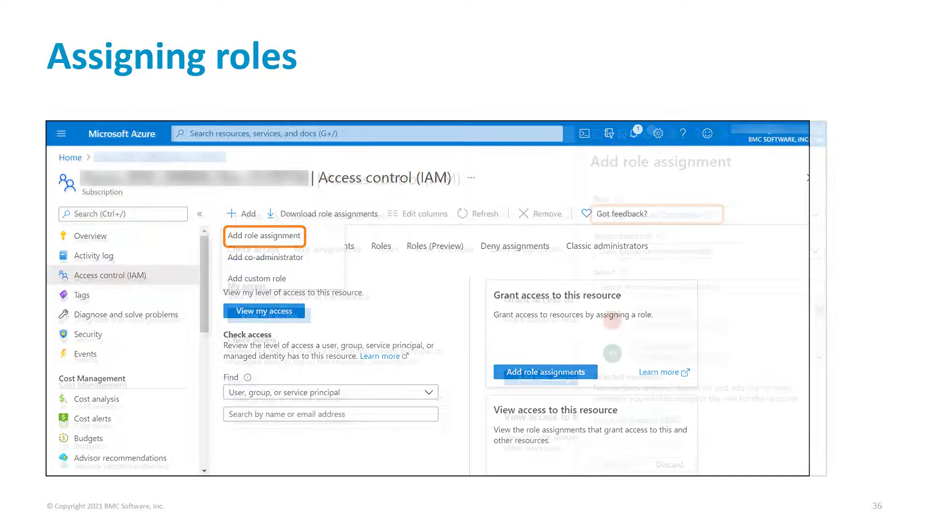
{"action": "left_click", "coordinate": [264, 235]}
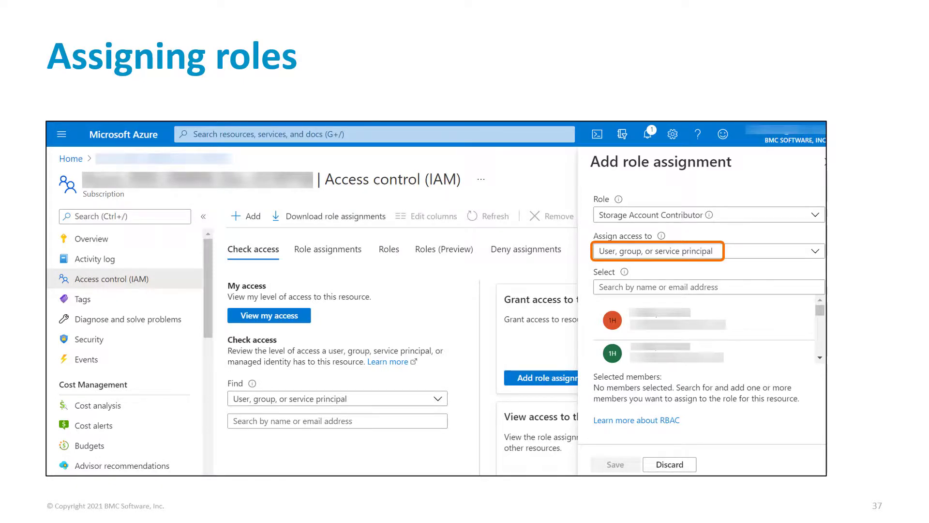
{"action": "type", "text": "azure monitoring"}
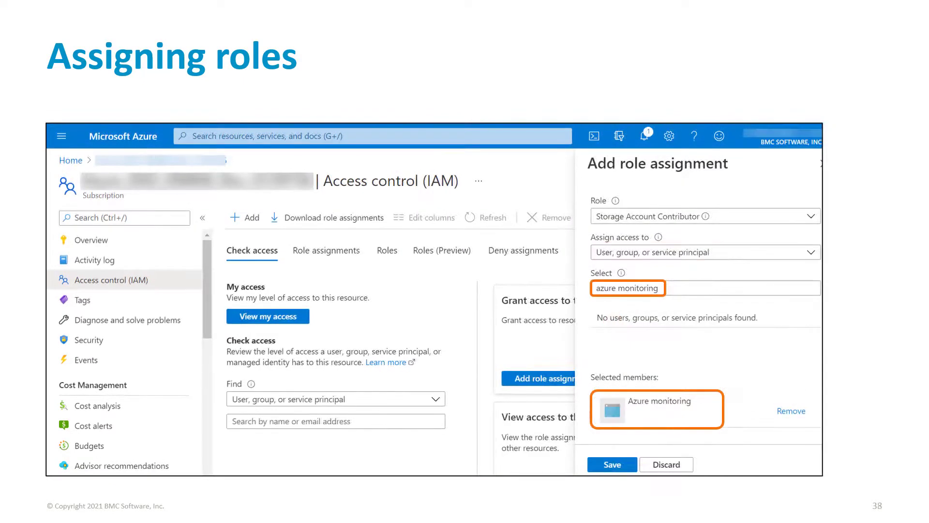